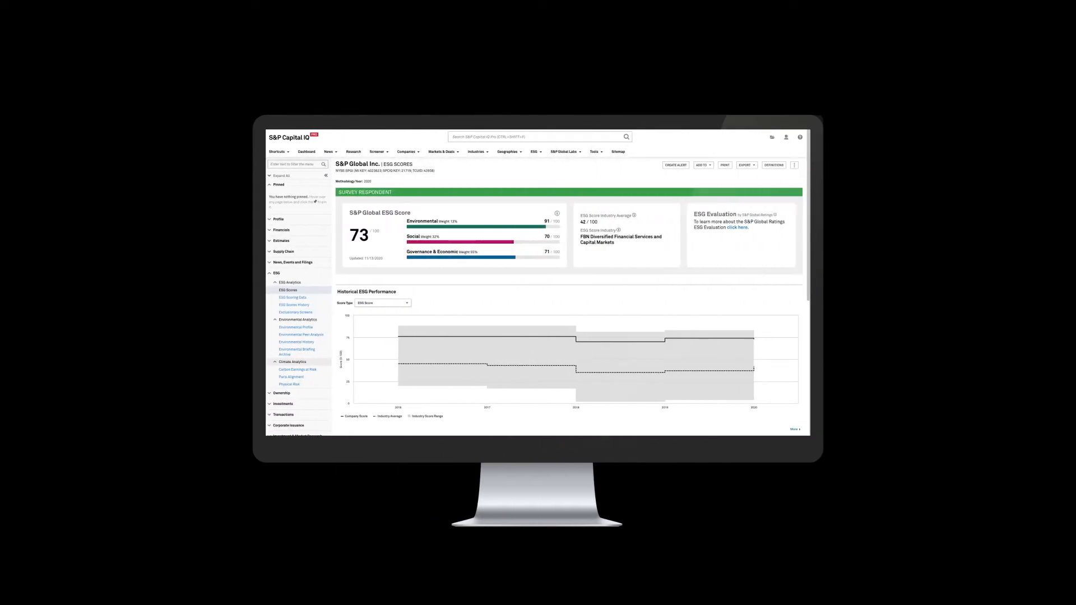
Bring up S&P Global Inc.'s ESG Scores page with the historical ESG performance chart
click(282, 244)
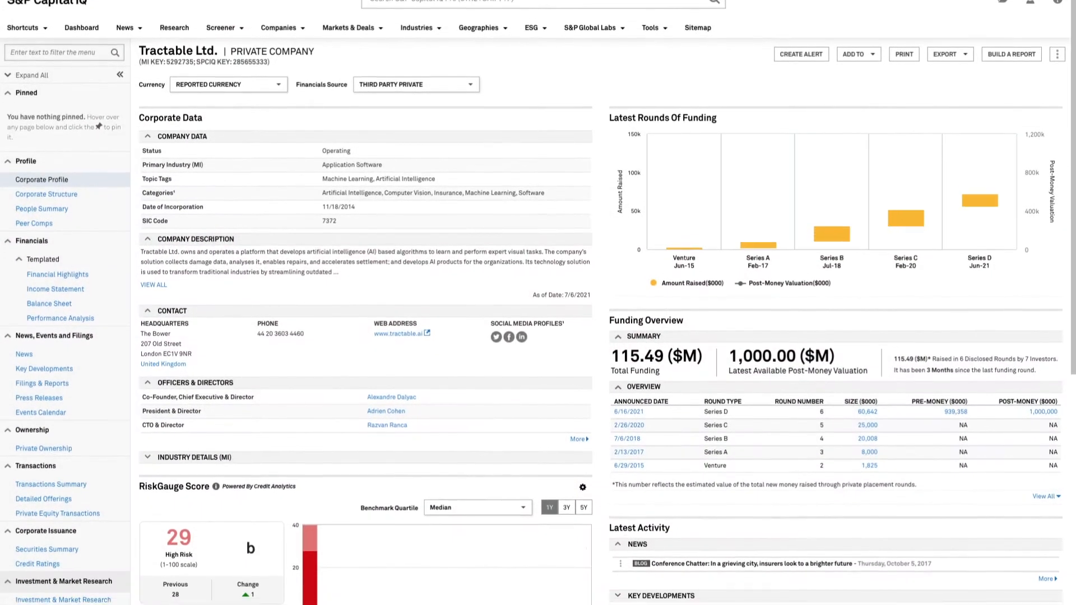
Review Tractable's corporate profile and balance sheet, then scroll S&P Global's ESG Score Breakdown
scroll(down, 3)
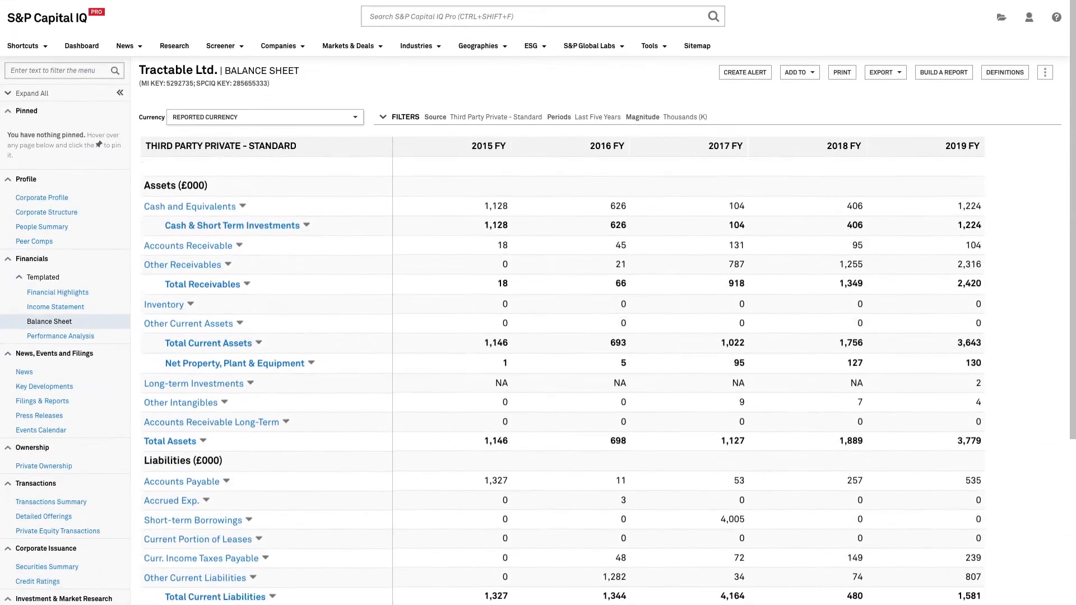
click(41, 227)
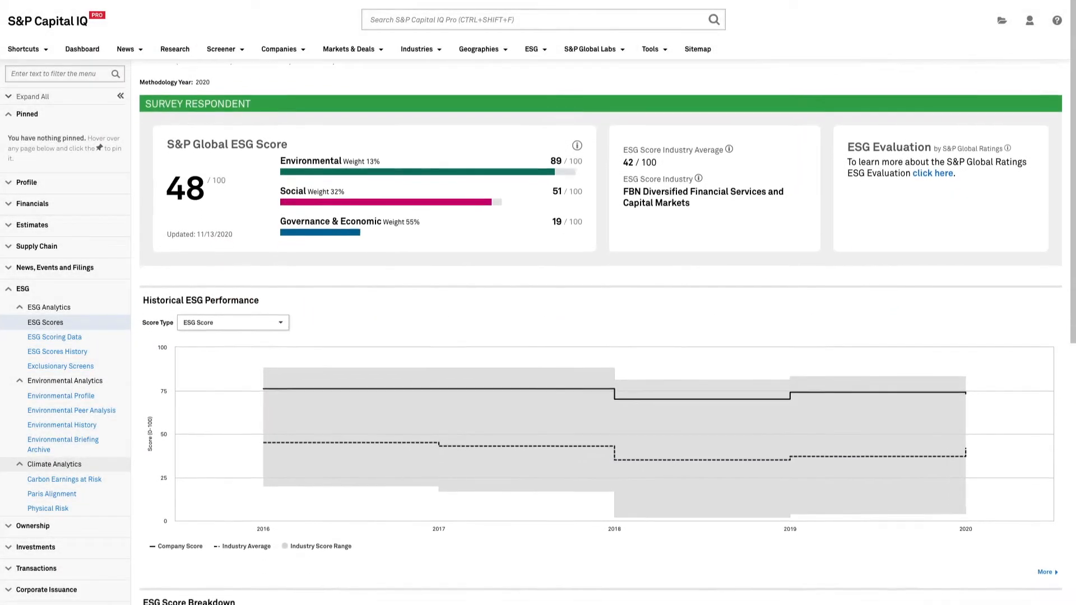
scroll(down, 3)
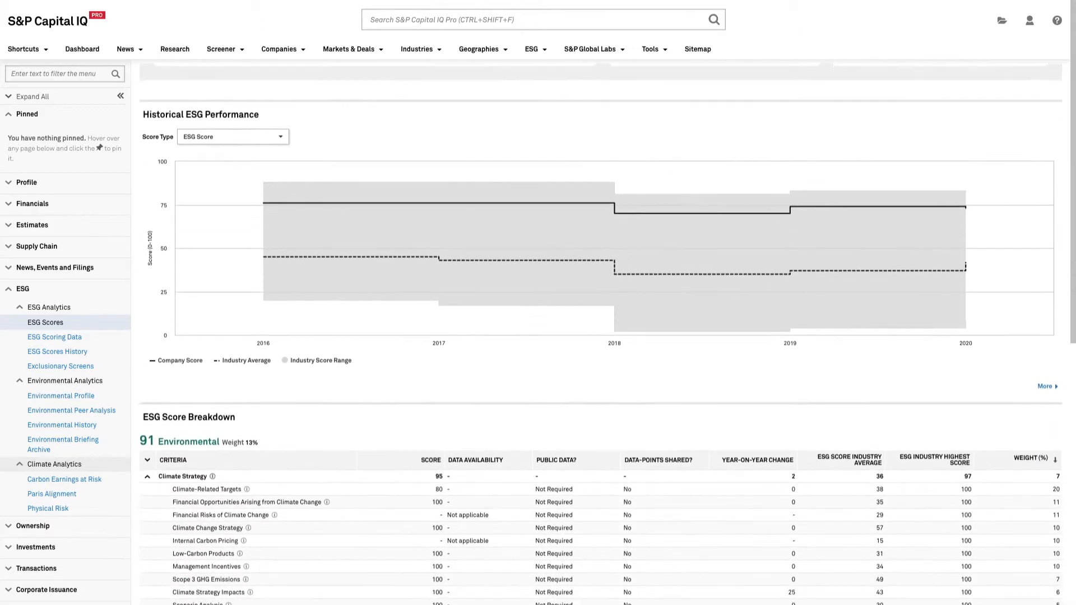
scroll(down, 3)
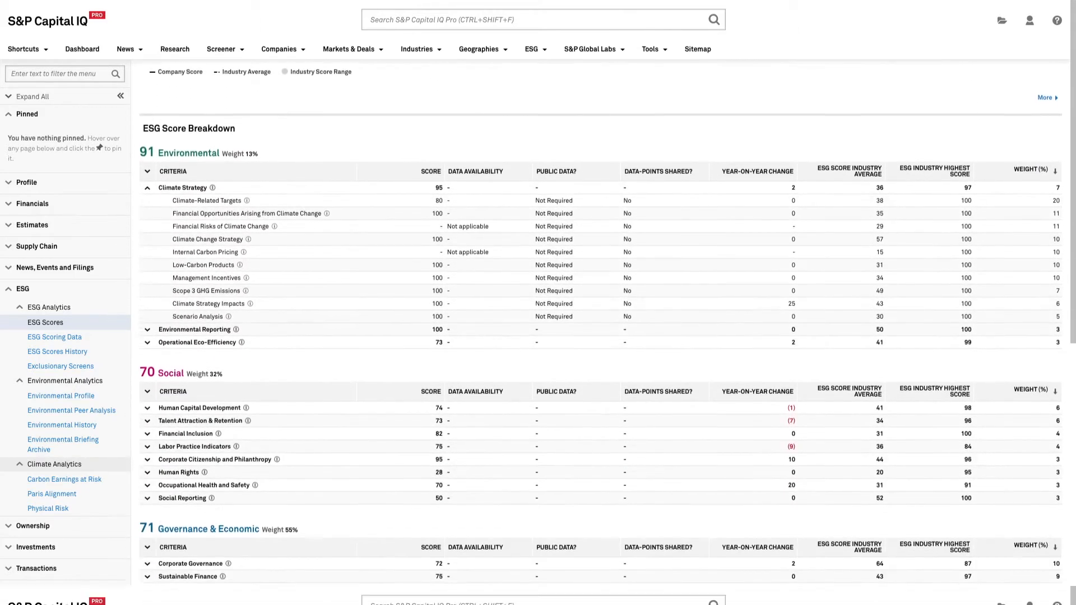
View S&P Global's Environmental Profile, then its Physical Risk scores and asset risk map
click(60, 394)
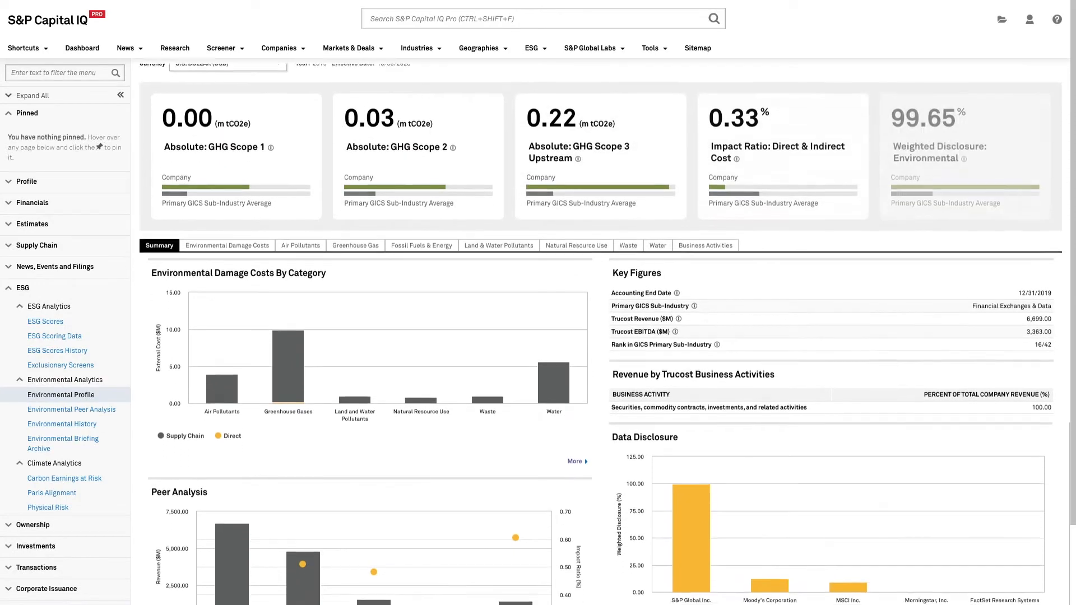
scroll(down, 3)
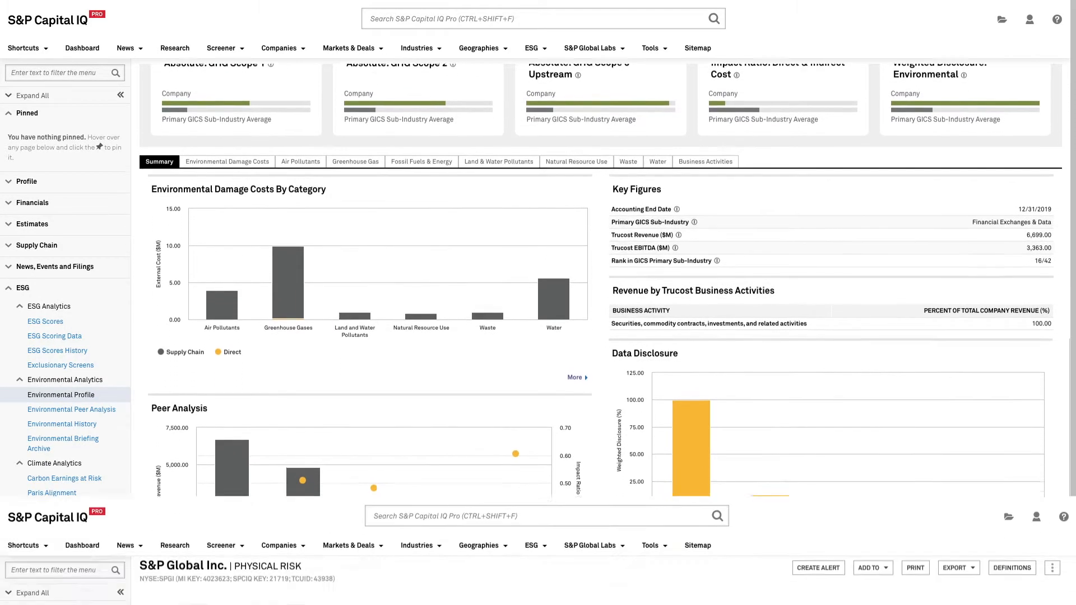
click(48, 508)
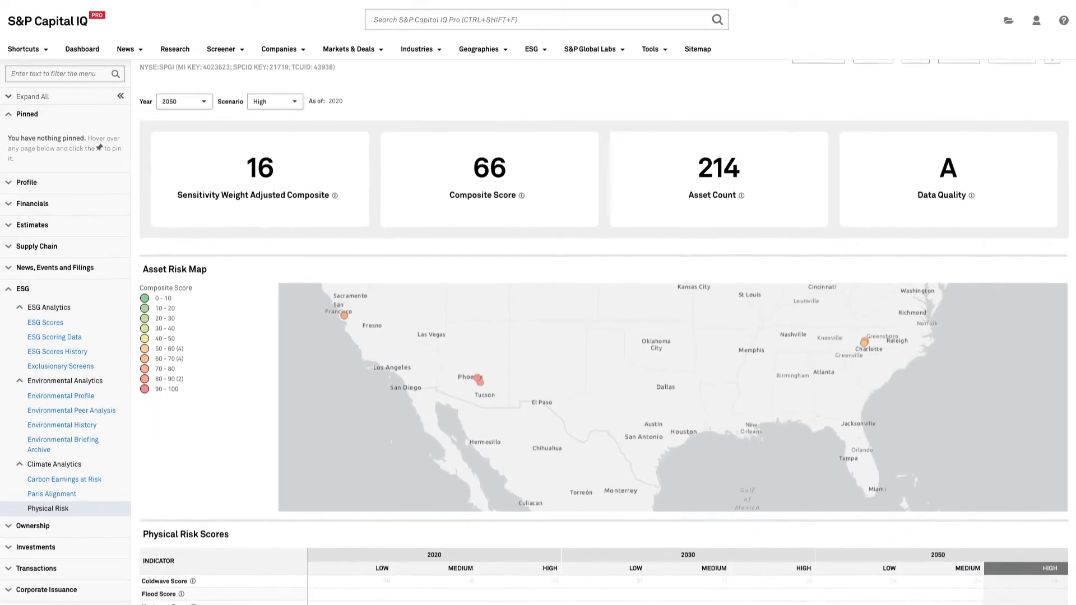
scroll(down, 3)
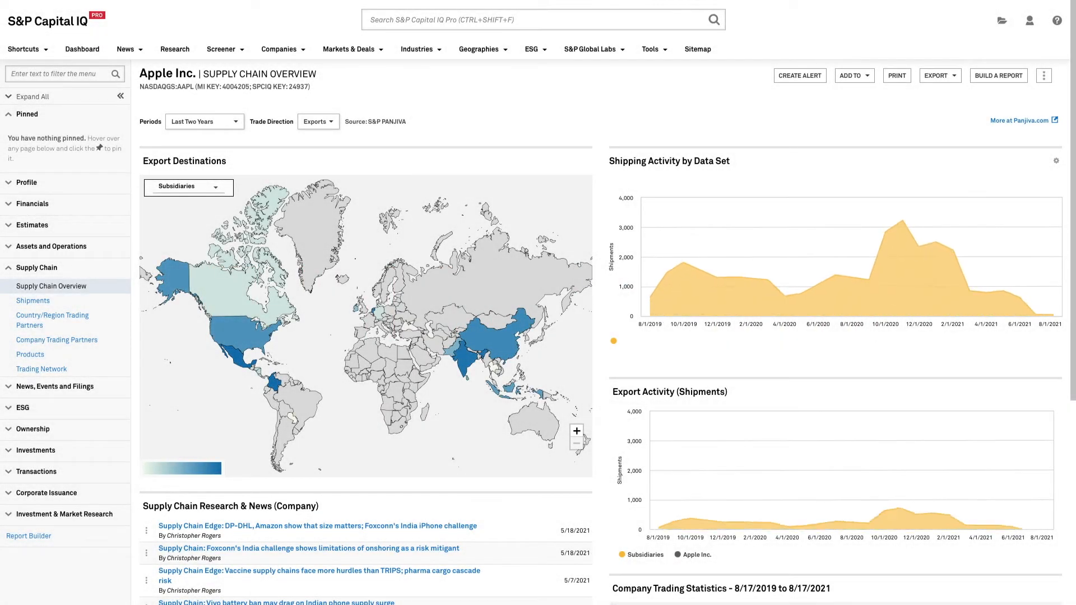
Open Tesla's trading network, then its Products page with top imports and exports
click(678, 554)
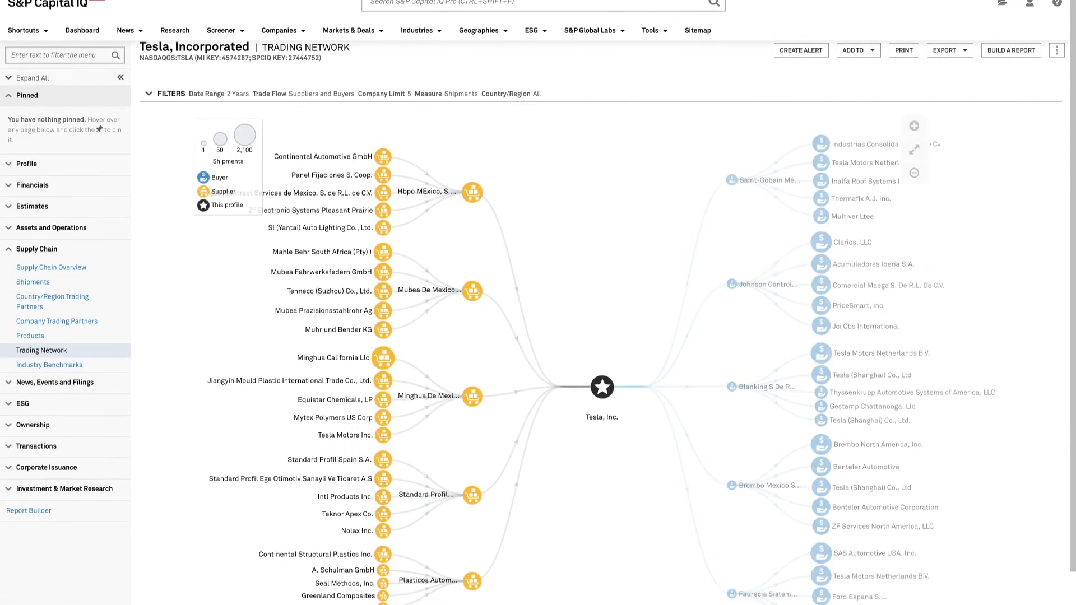
click(30, 336)
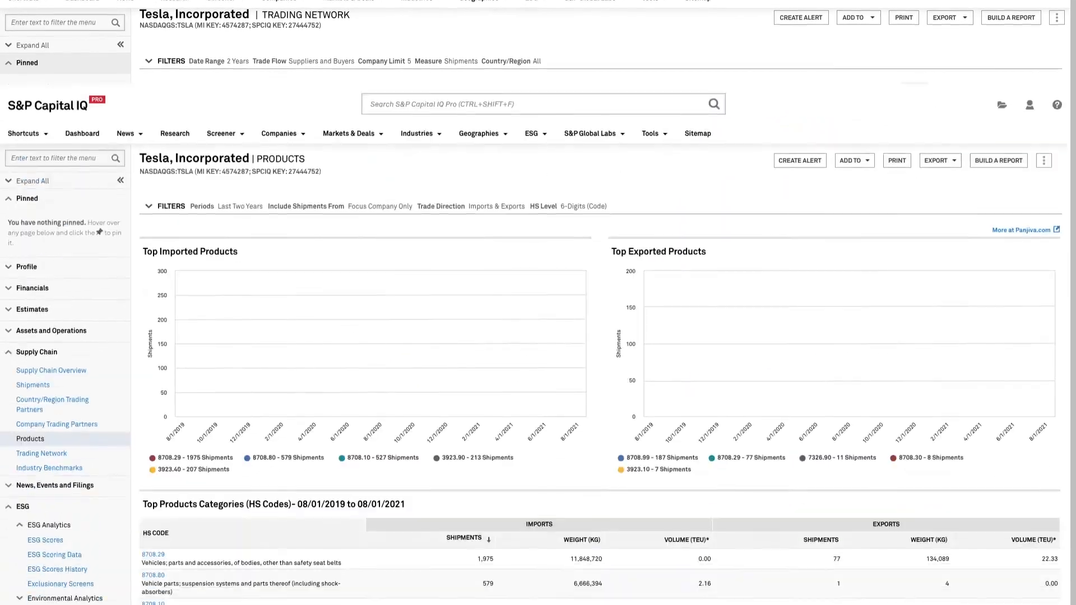